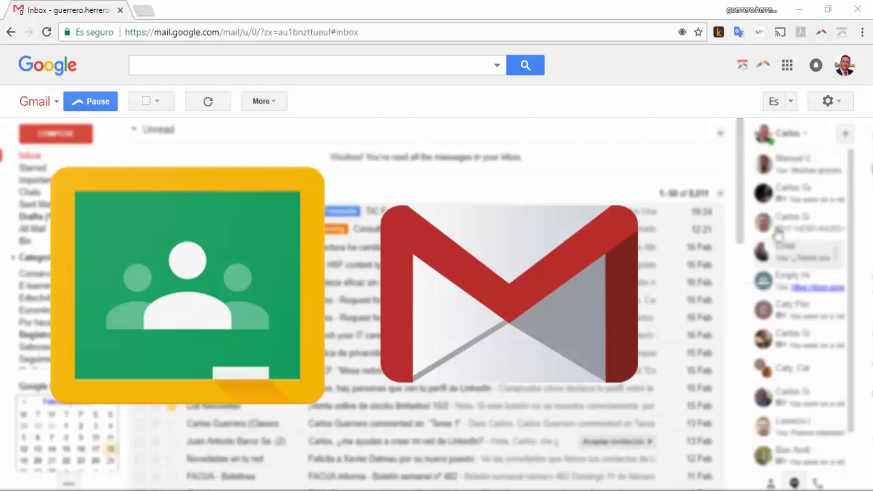
pyautogui.moveTo(846, 65)
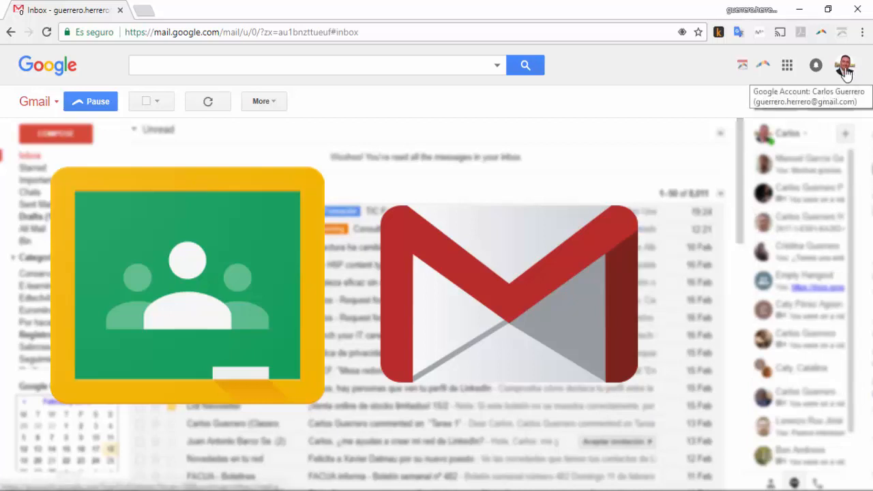
# Check which Google account is signed in and close the account details
pyautogui.click(844, 66)
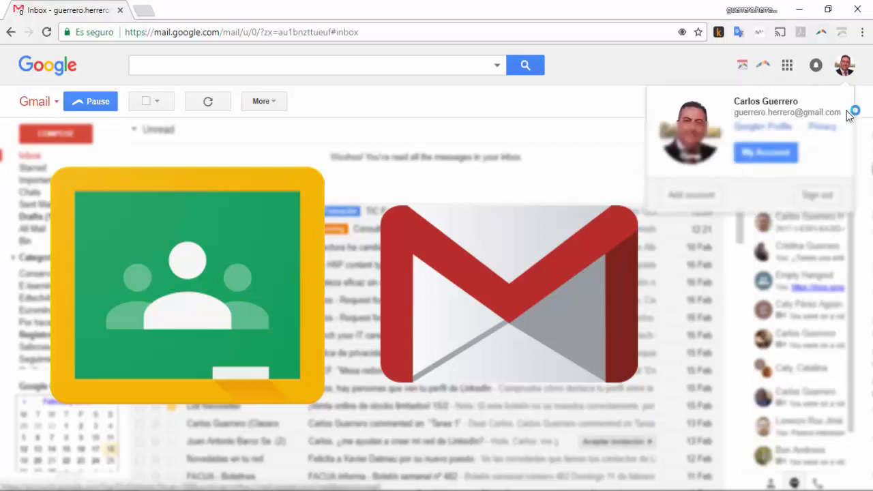
pyautogui.doubleClick(788, 112)
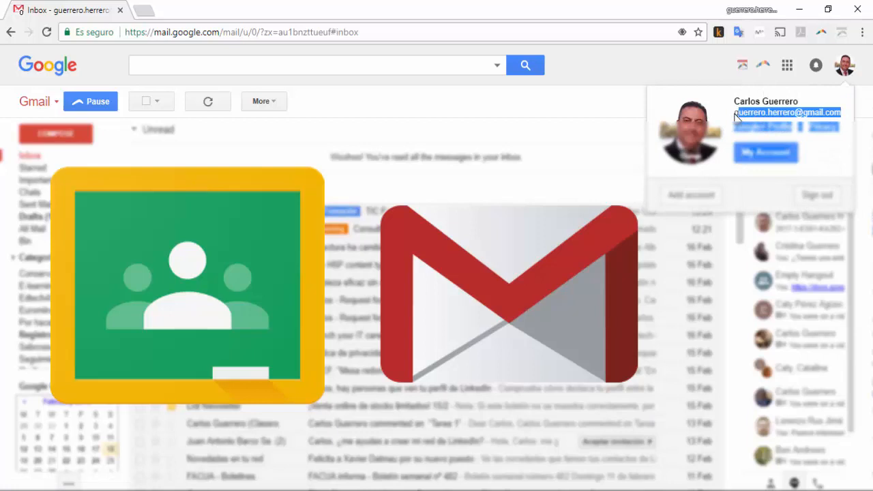
pyautogui.click(627, 101)
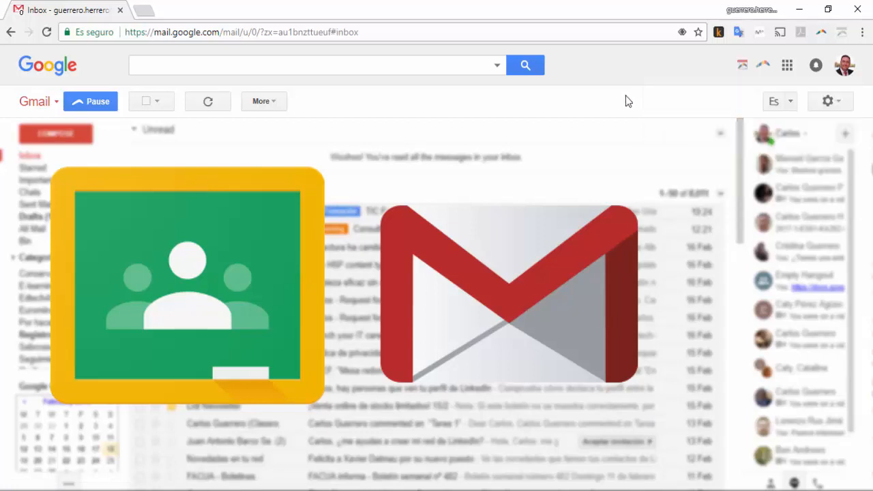
pyautogui.moveTo(771, 74)
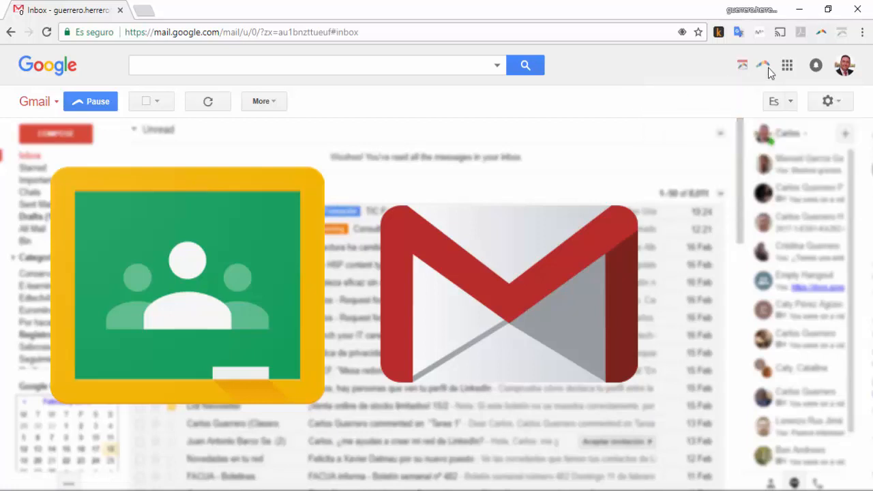
# Show the Google apps list and scroll down to reveal Classroom
pyautogui.click(786, 66)
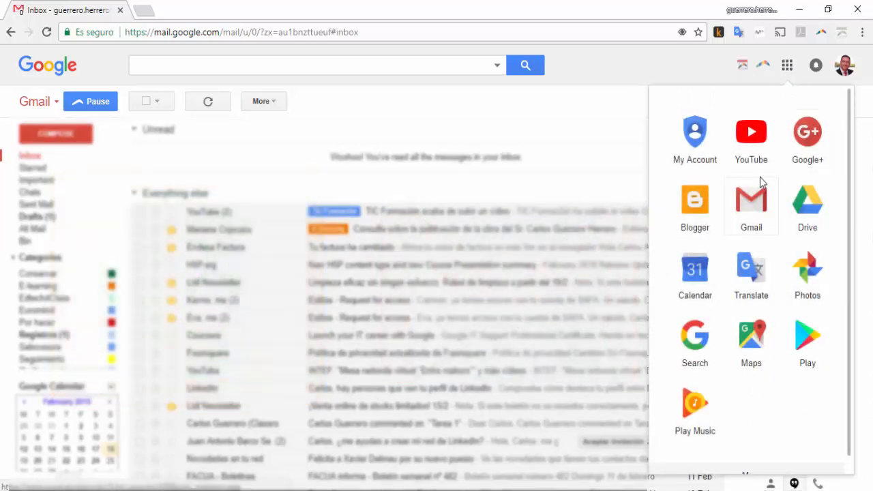
pyautogui.scroll(-3)
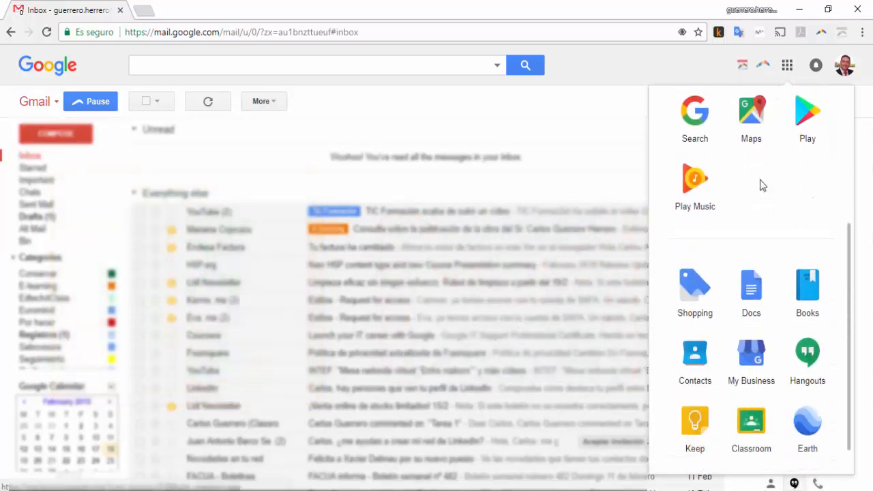
pyautogui.scroll(-3)
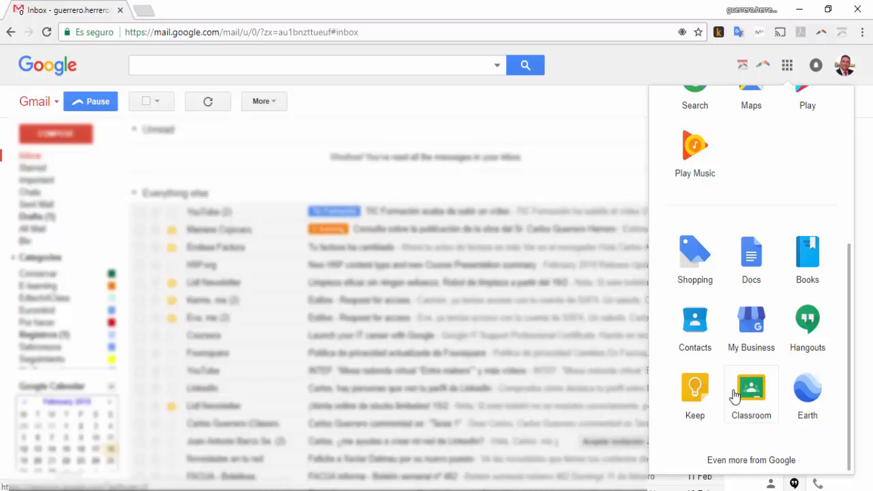
pyautogui.moveTo(750, 396)
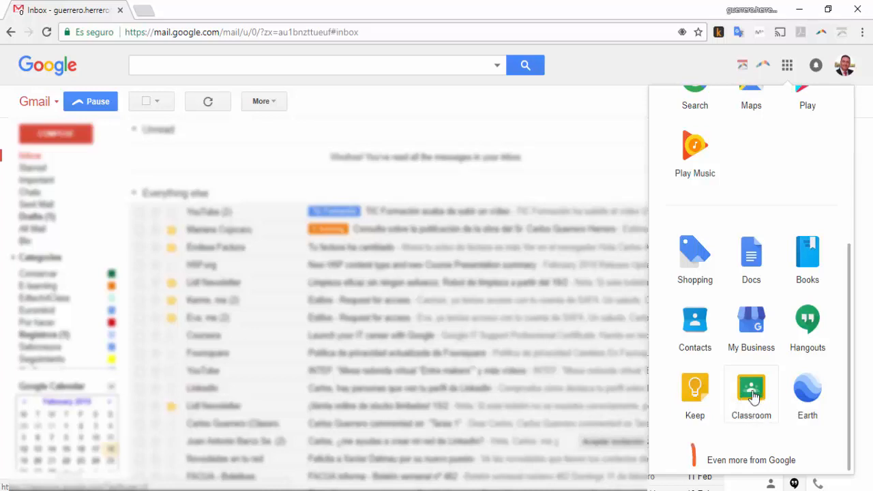
pyautogui.moveTo(750, 460)
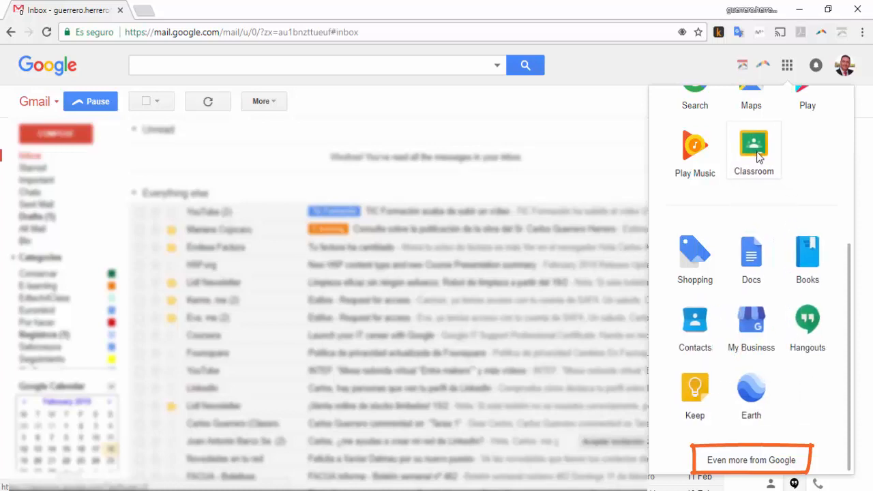
pyautogui.moveTo(780, 191)
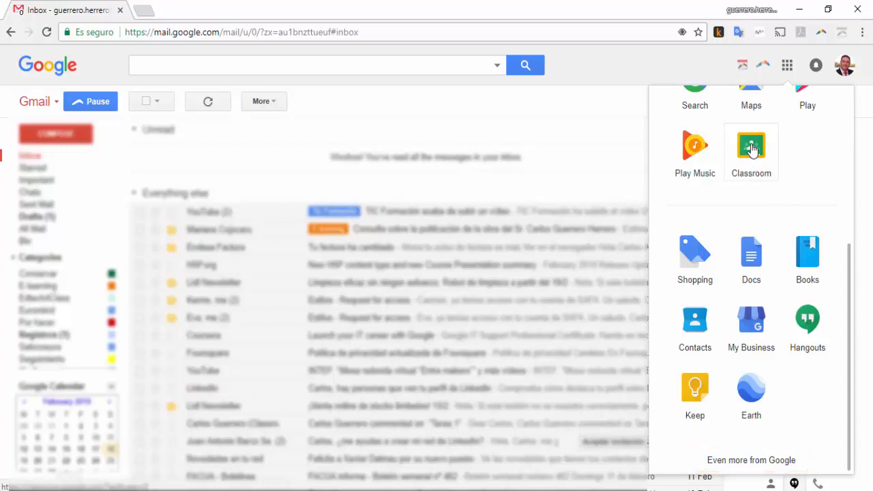
# Launch Google Classroom and bring up the join-or-create class options
pyautogui.click(750, 145)
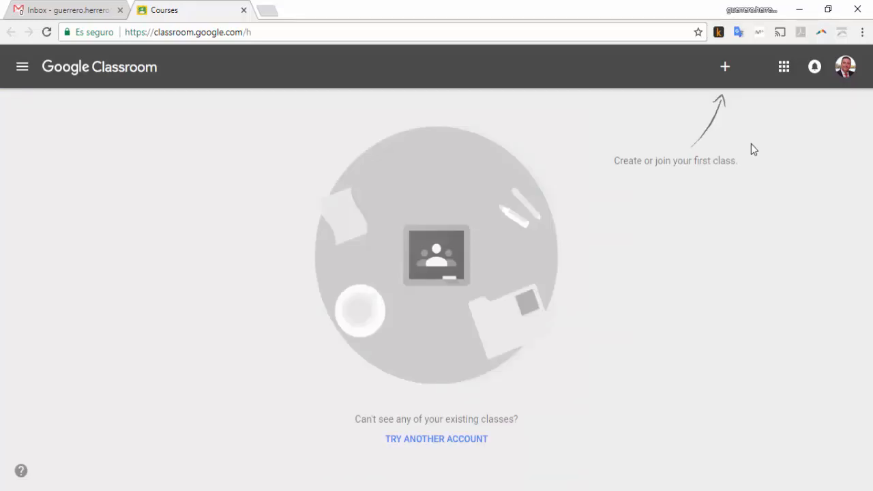
pyautogui.moveTo(724, 67)
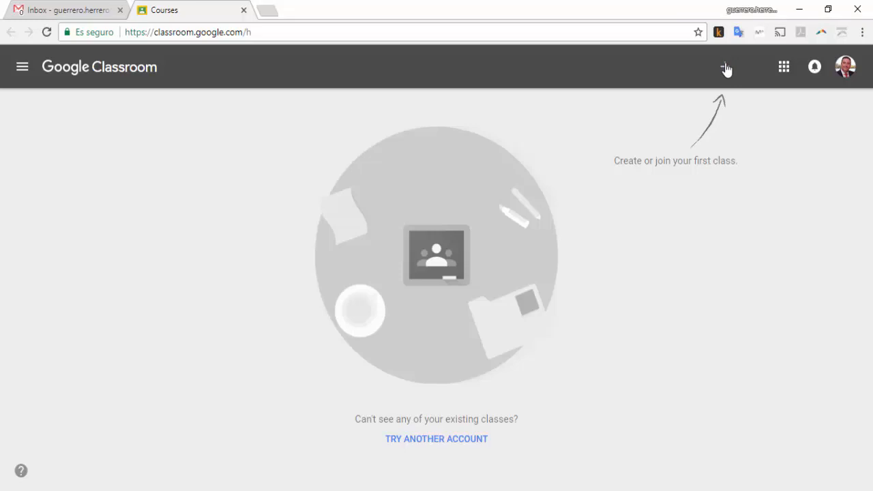
pyautogui.moveTo(726, 66)
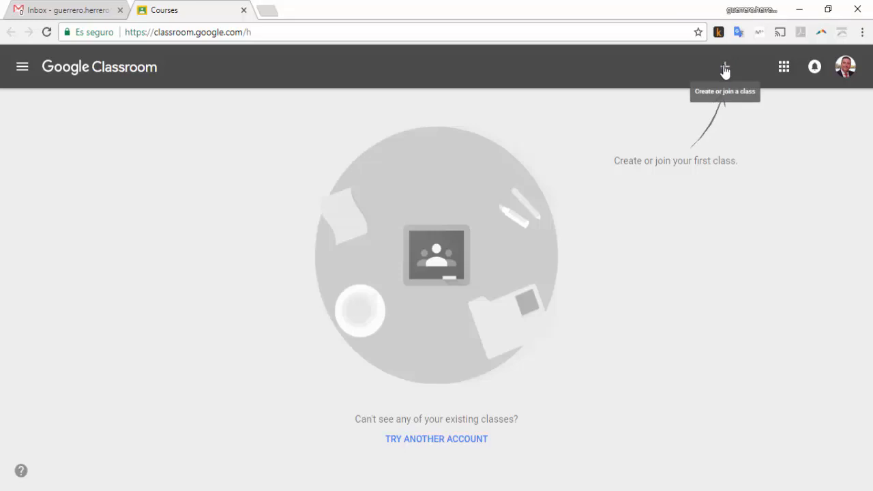
pyautogui.click(725, 65)
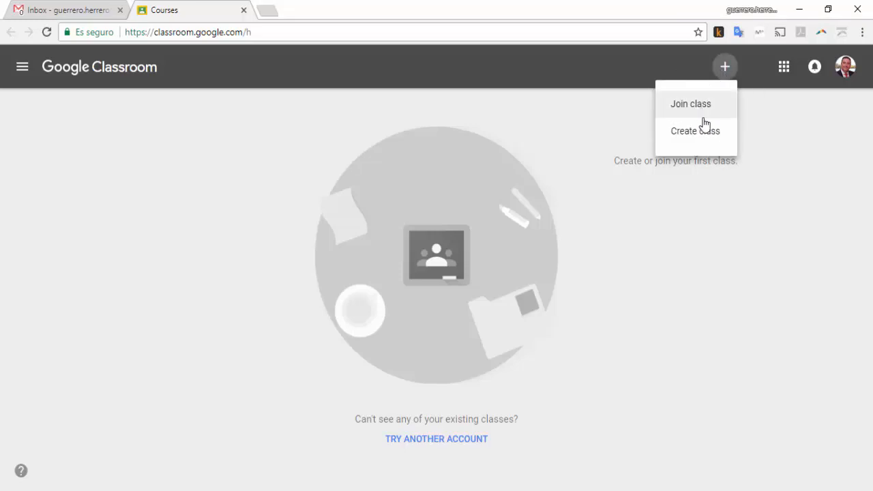
pyautogui.moveTo(703, 136)
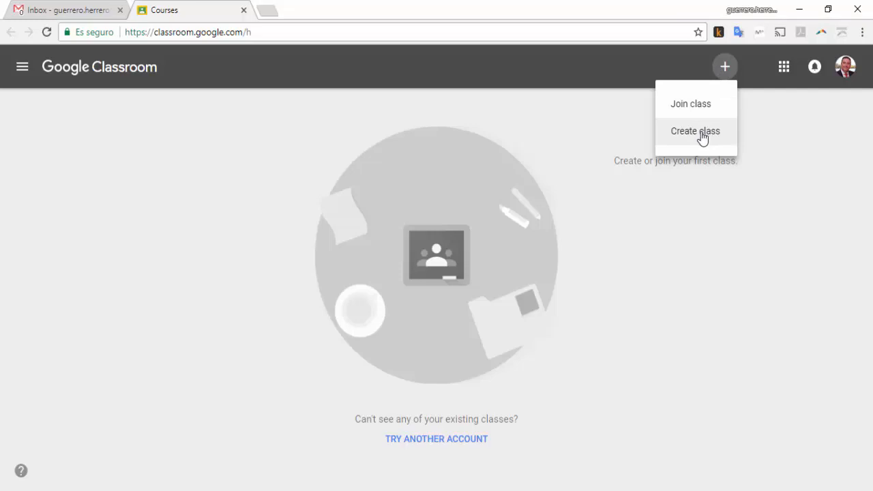
# Choose Create class, acknowledge the school-use notice for personal accounts and continue
pyautogui.click(694, 131)
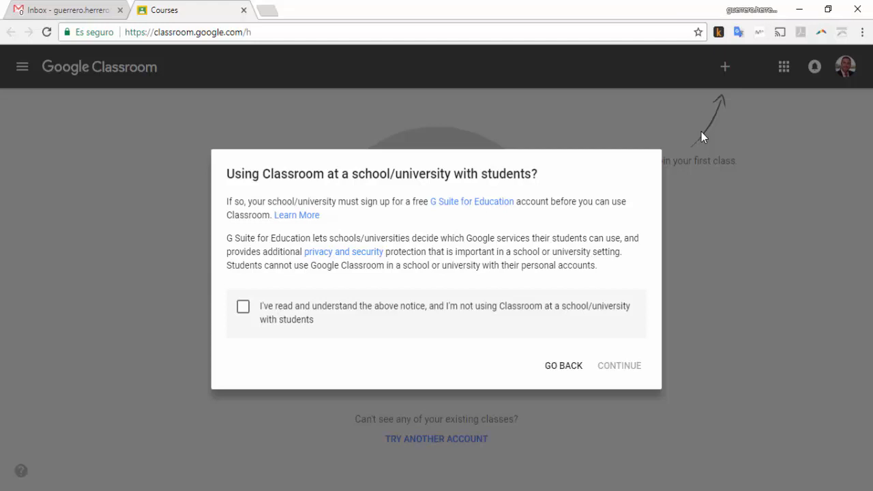
pyautogui.moveTo(603, 259)
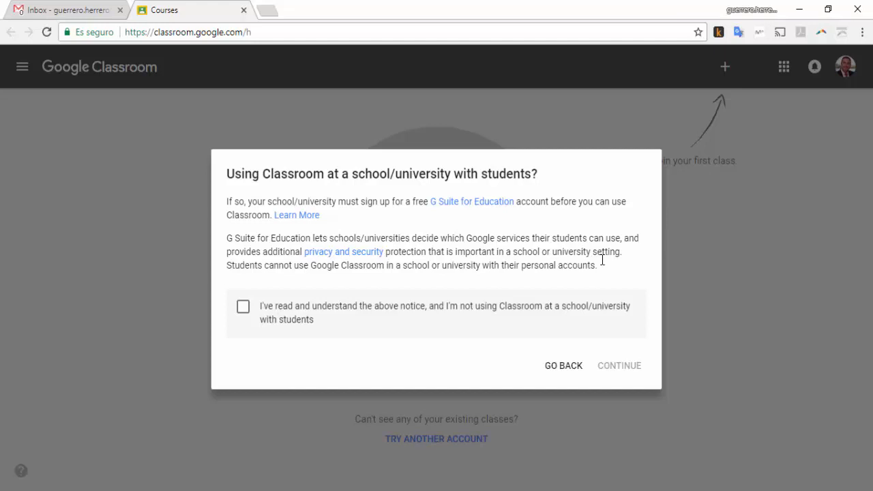
pyautogui.moveTo(243, 311)
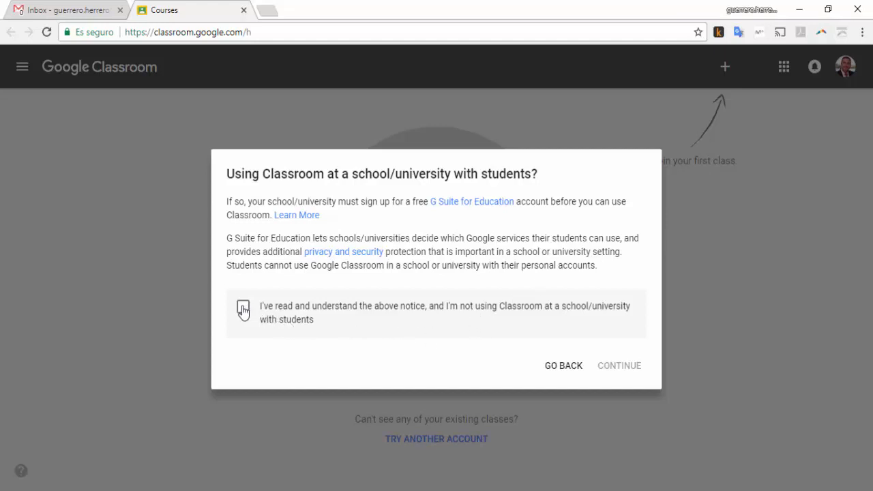
pyautogui.click(243, 306)
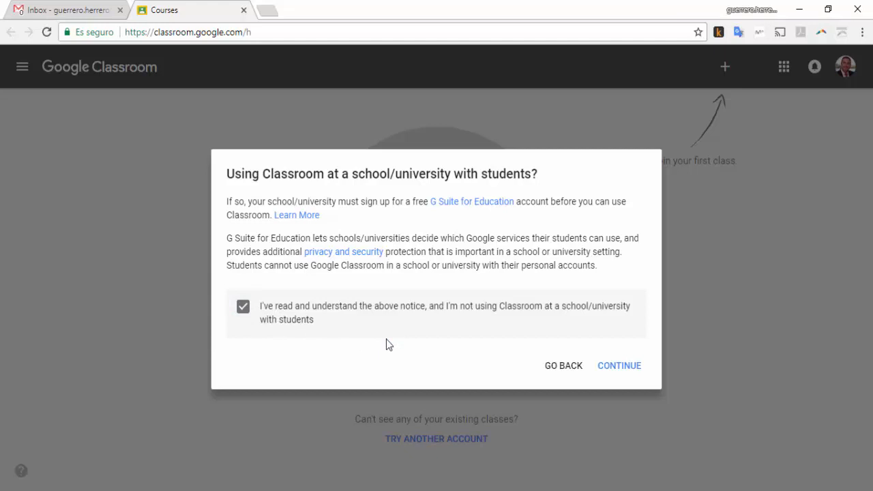
pyautogui.moveTo(619, 366)
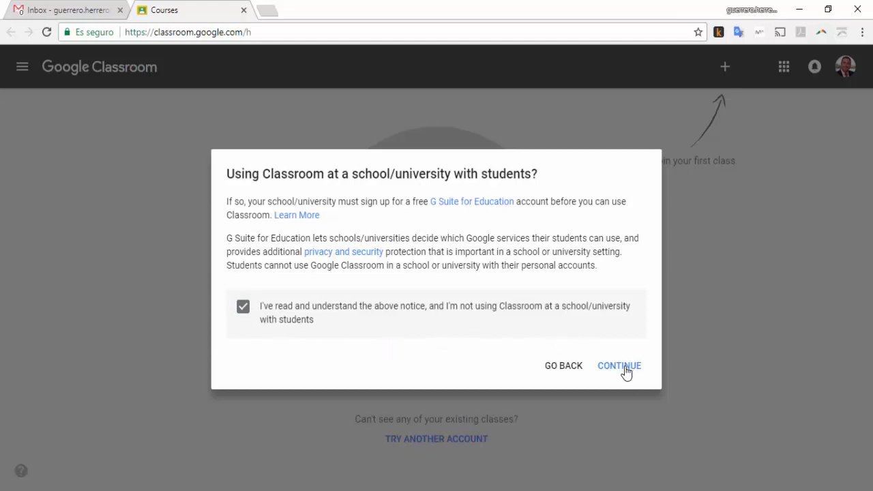
pyautogui.click(620, 366)
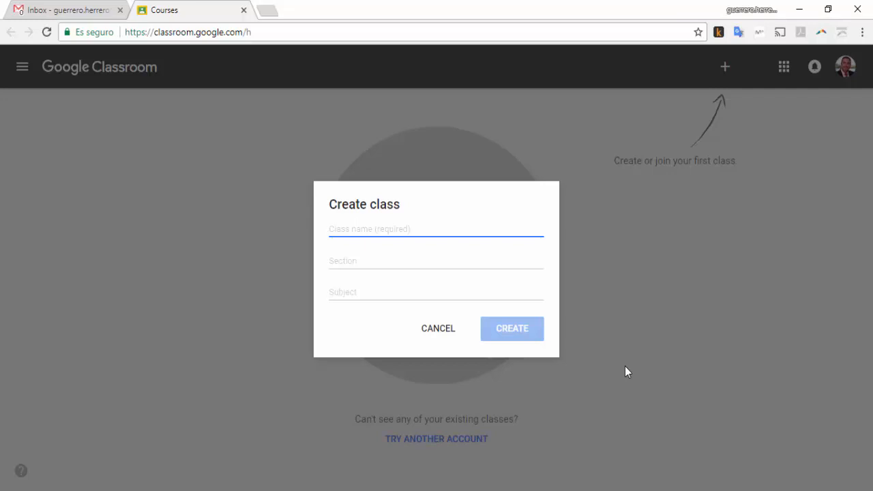
# Name the new class 'Maths 101' and create it
pyautogui.write('Ma')
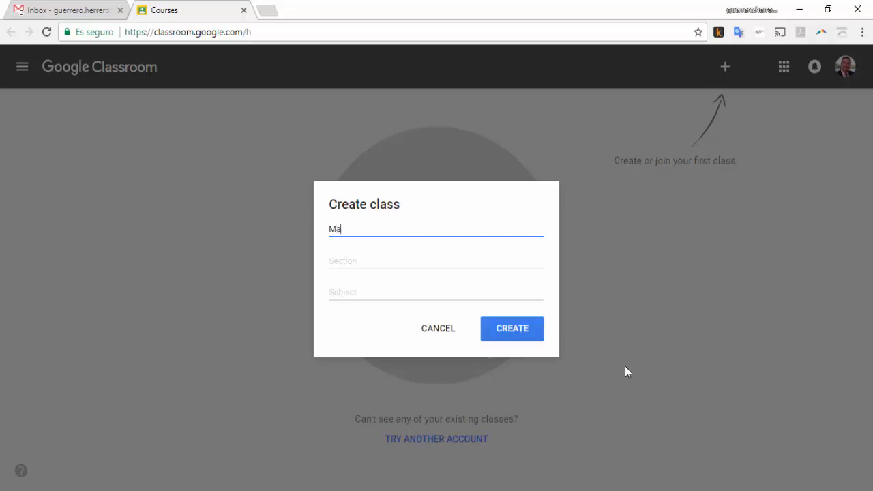
pyautogui.write('ths')
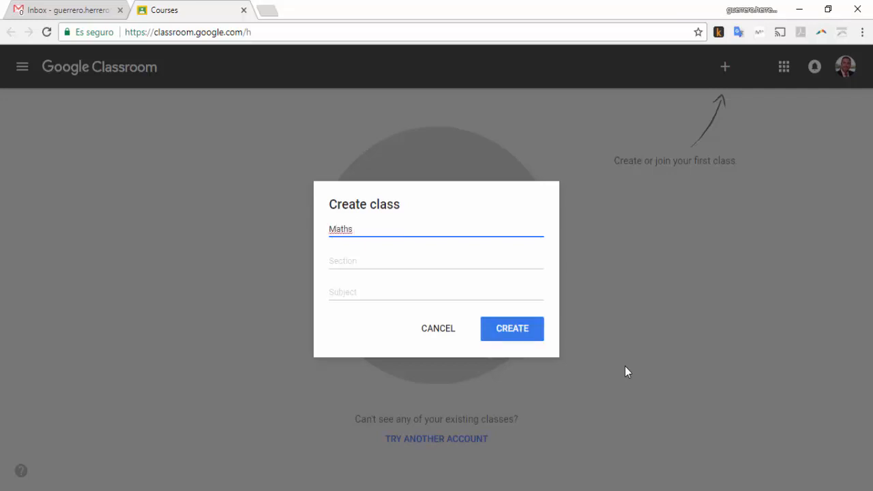
pyautogui.write('101')
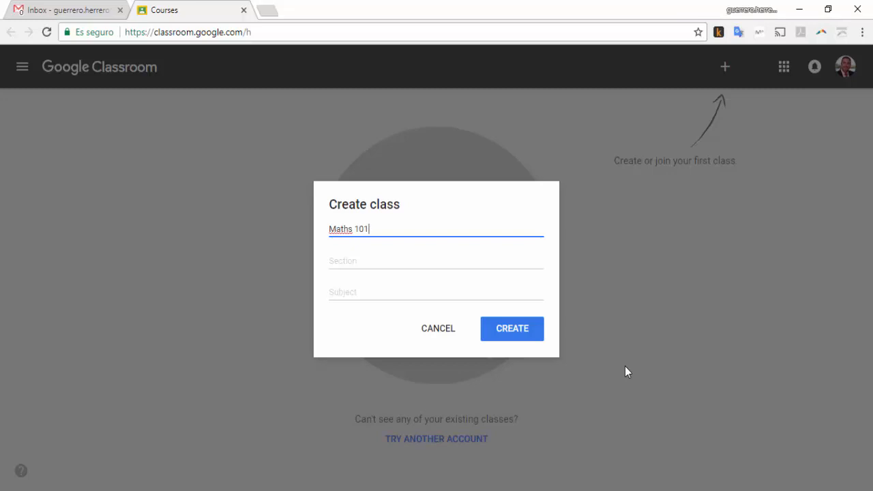
pyautogui.moveTo(508, 329)
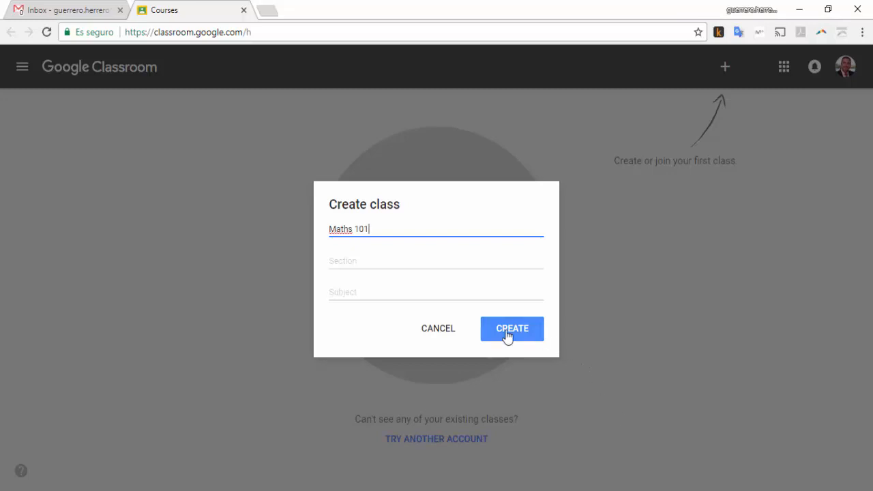
pyautogui.click(512, 327)
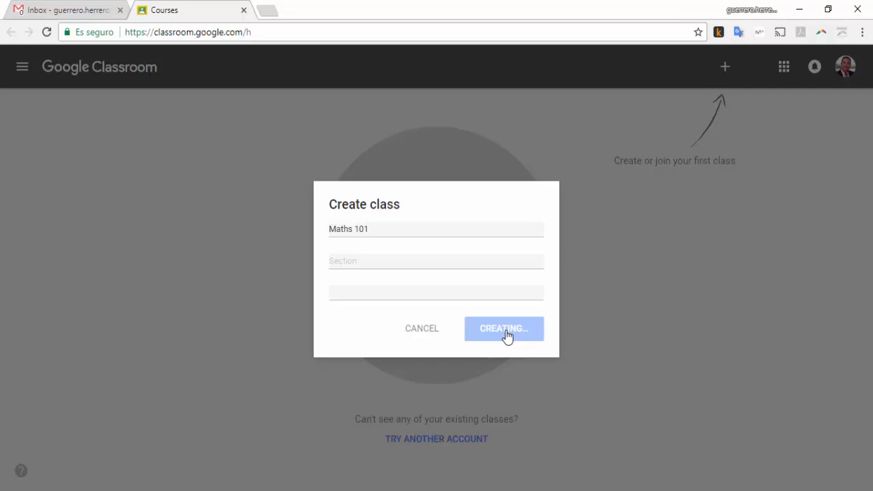
pyautogui.click(504, 327)
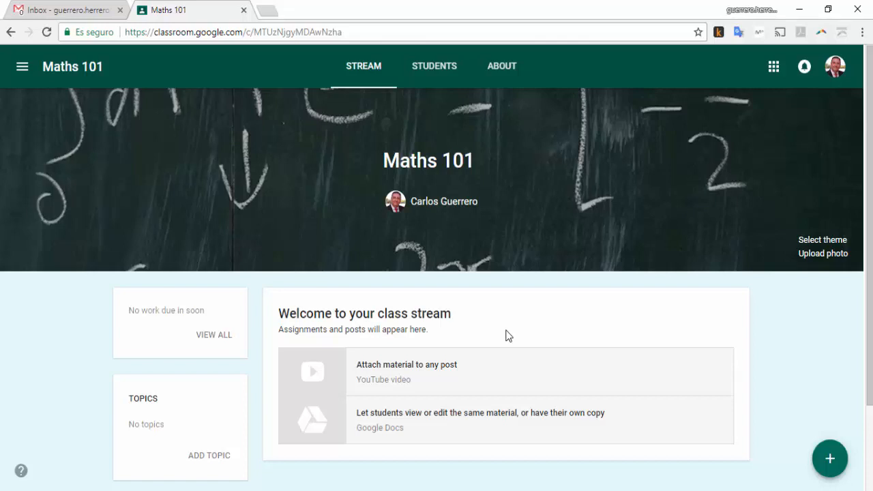
pyautogui.moveTo(489, 188)
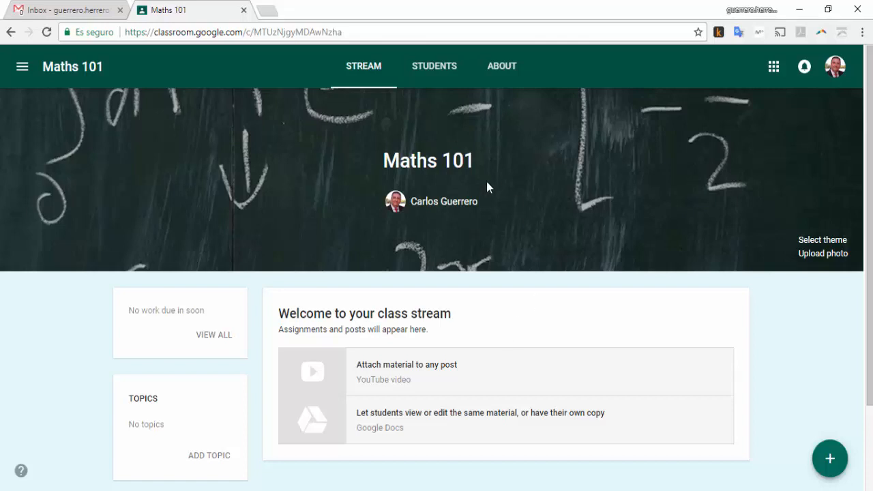
pyautogui.moveTo(522, 200)
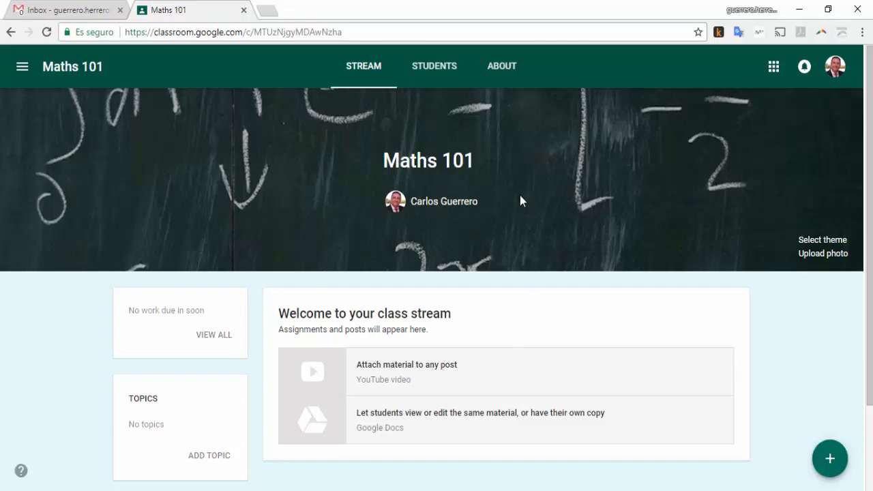